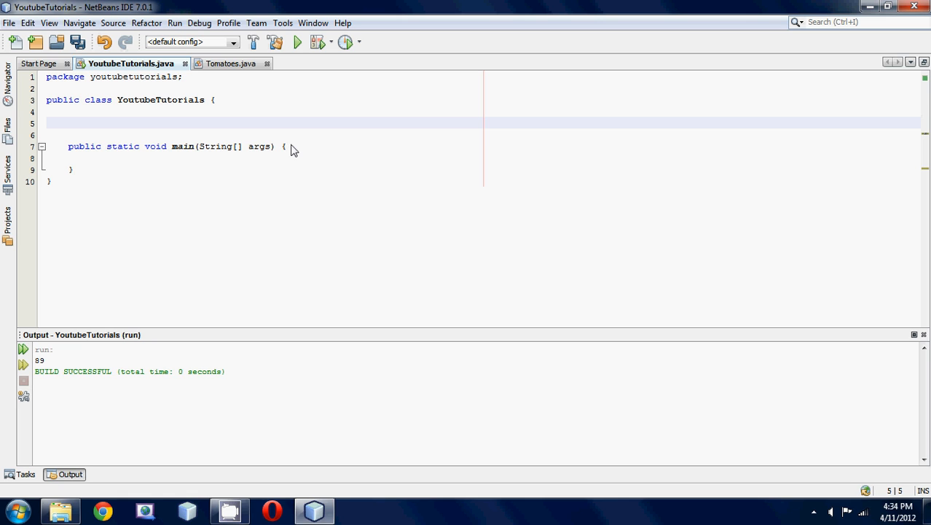
- Write an empty public YoutubeTutorials() constructor in the class
{"action": "left_click", "coordinate": [70, 123]}
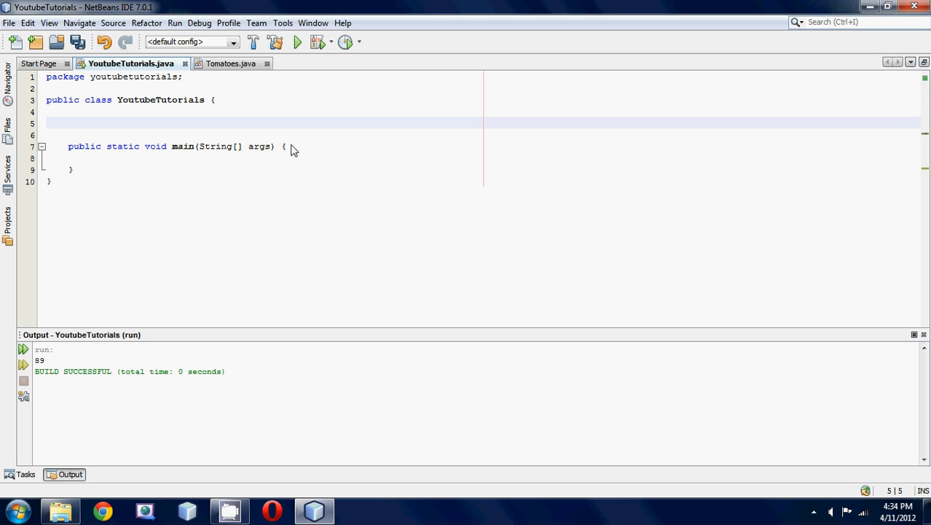
{"action": "left_click", "coordinate": [68, 122]}
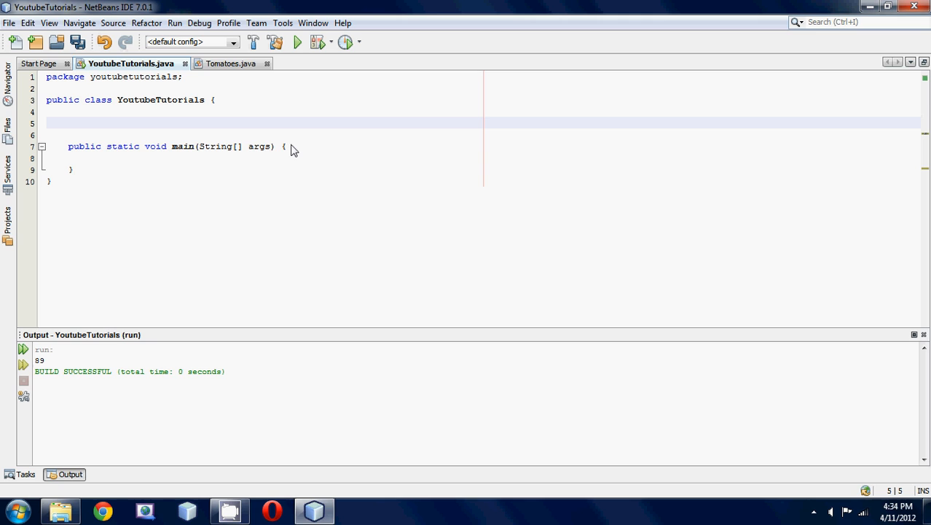
{"action": "left_click", "coordinate": [69, 123]}
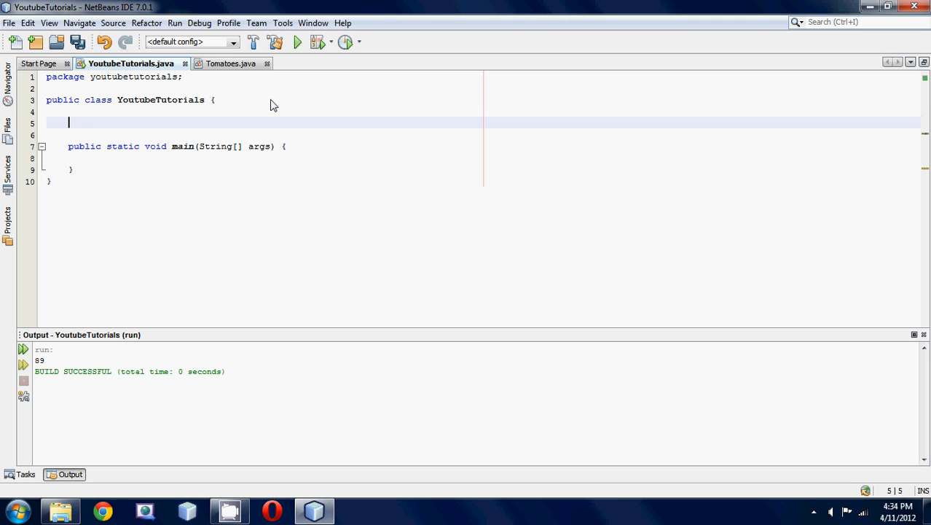
{"action": "type", "text": "pu"}
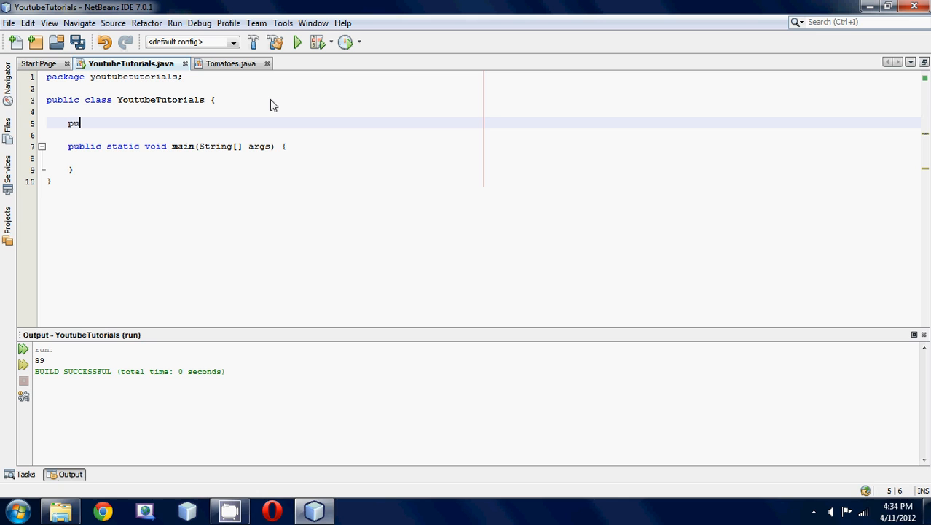
{"action": "type", "text": "blic"}
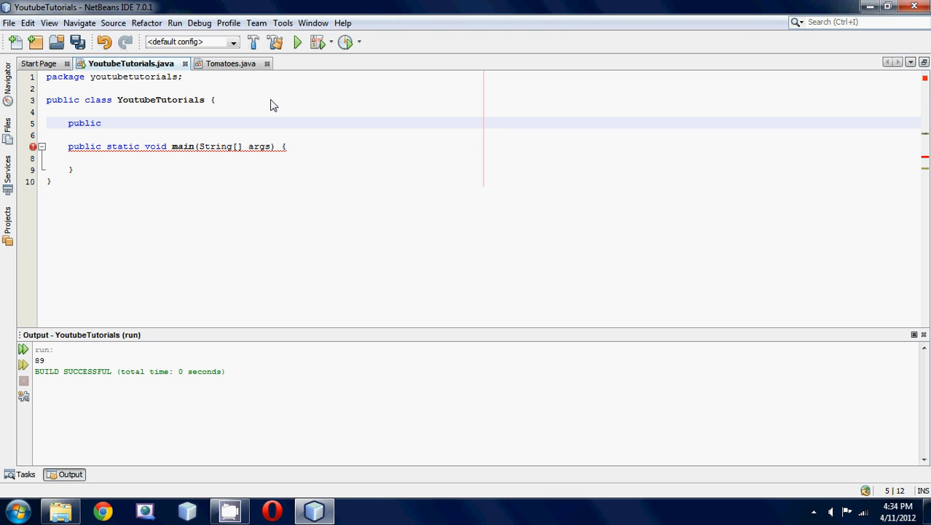
{"action": "type", "text": "Youtu"}
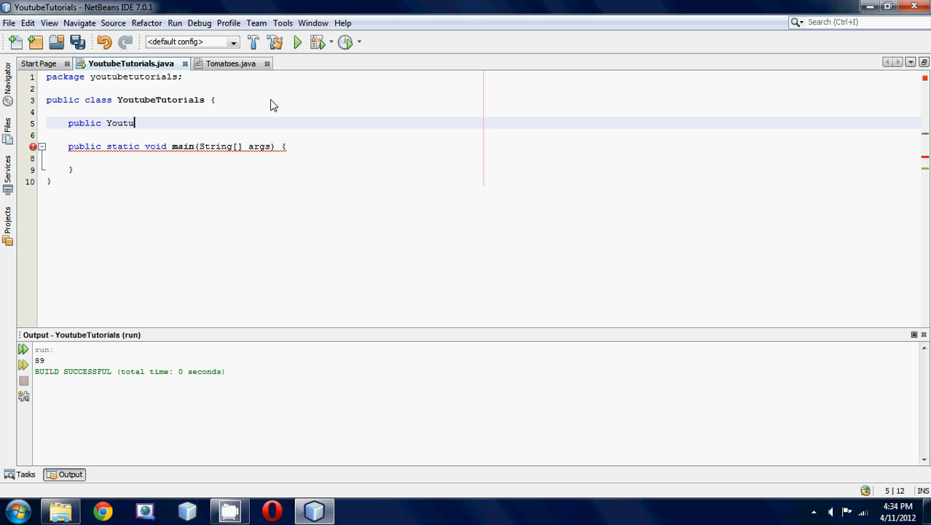
{"action": "type", "text": "beTutorials(){"}
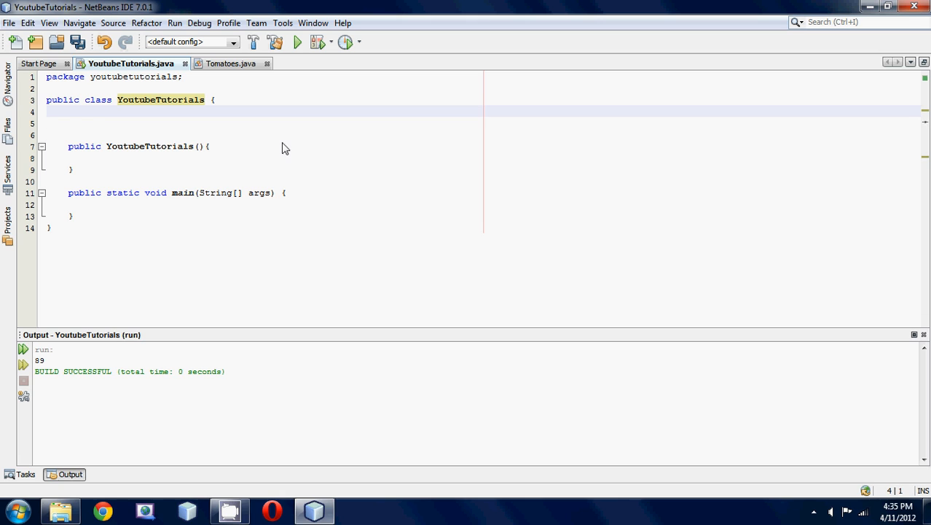
- Declare the class field int hamburger = 90 above the constructor
{"action": "type", "text": "int hamburger = 90;"}
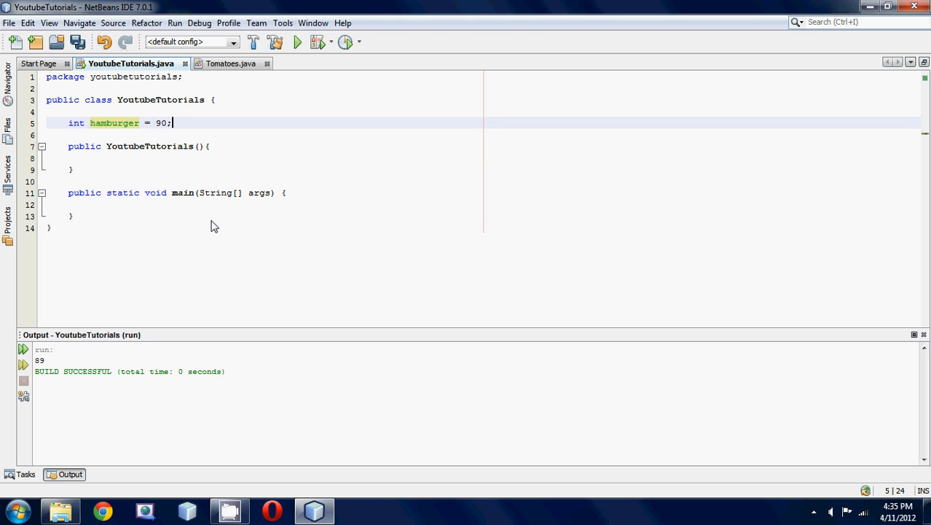
{"action": "mouse_move", "coordinate": [179, 172]}
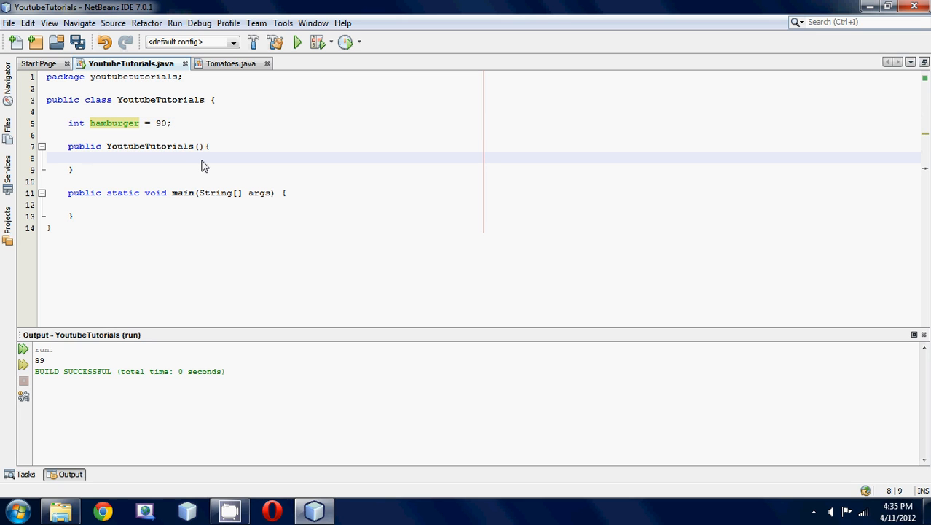
- Declare a local variable int hamburger = 56 inside the constructor body
{"action": "type", "text": "int hja"}
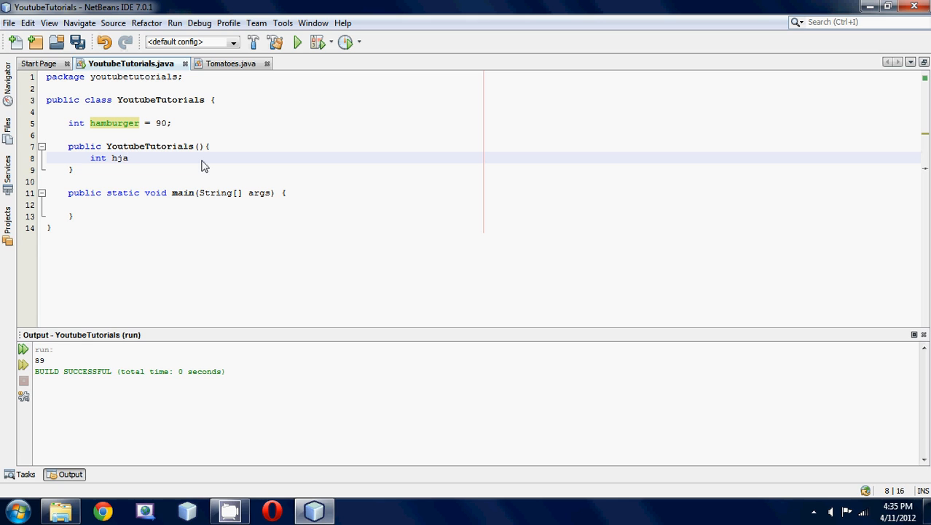
{"action": "type", "text": "hamburger"}
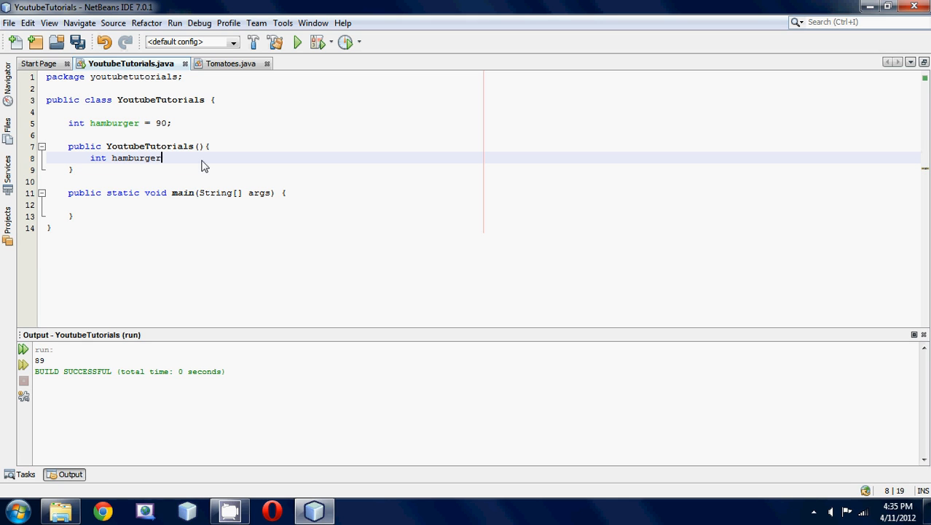
{"action": "type", "text": "="}
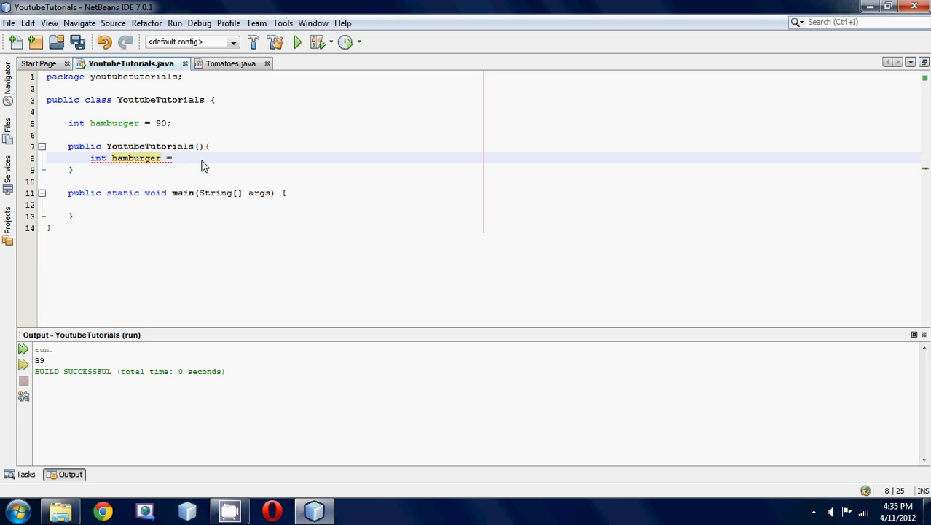
{"action": "type", "text": "56;"}
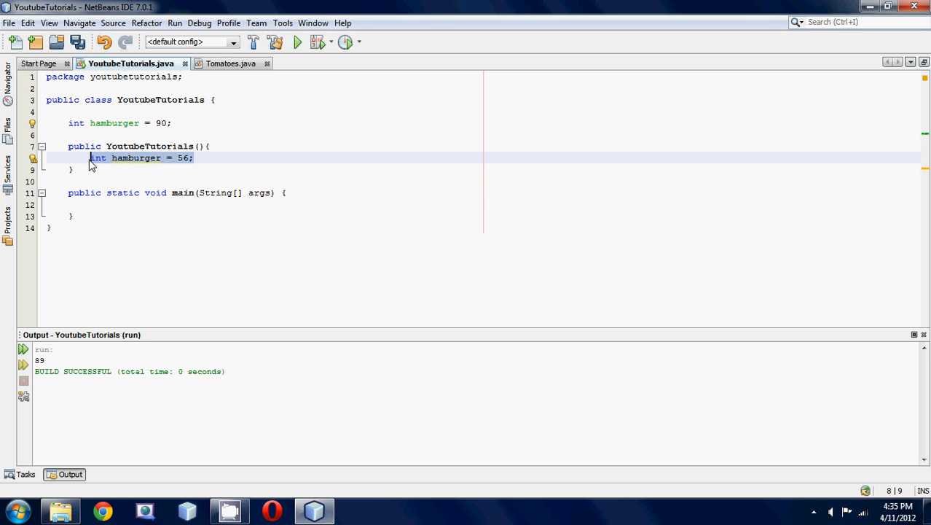
{"action": "mouse_move", "coordinate": [110, 155]}
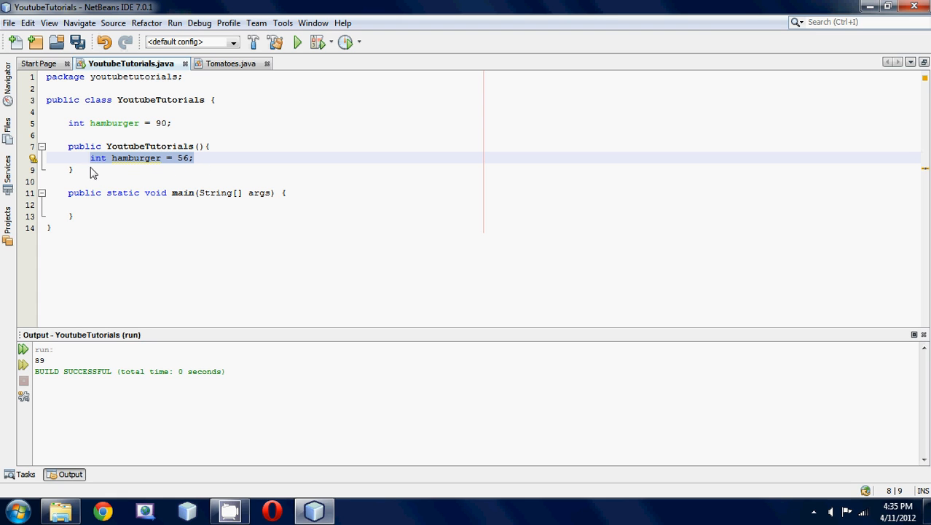
{"action": "left_click", "coordinate": [187, 157]}
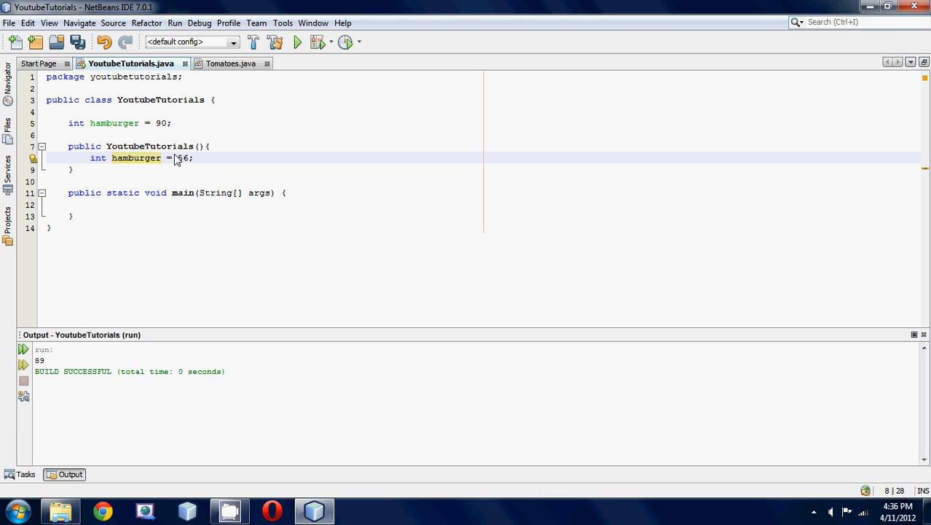
{"action": "mouse_move", "coordinate": [187, 181]}
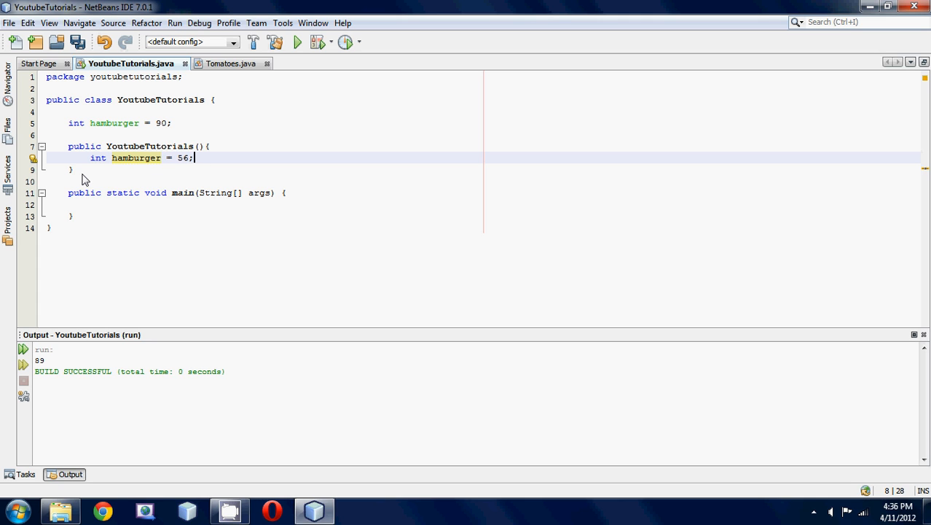
{"action": "mouse_move", "coordinate": [182, 162]}
{"action": "type", "text": "System.out.println(hamburger);"}
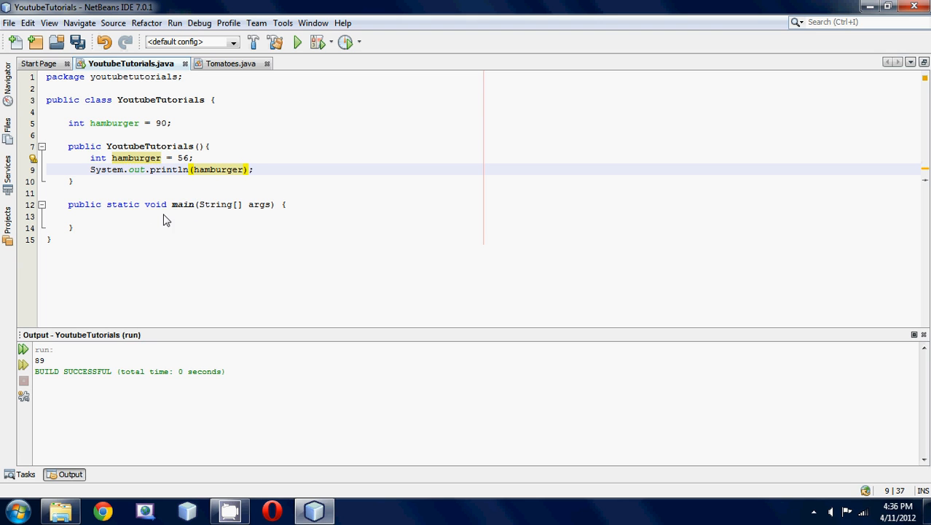
- Print hamburger in the constructor and create YoutubeTutorials y = new YoutubeTutorials() in main
{"action": "left_click", "coordinate": [246, 169]}
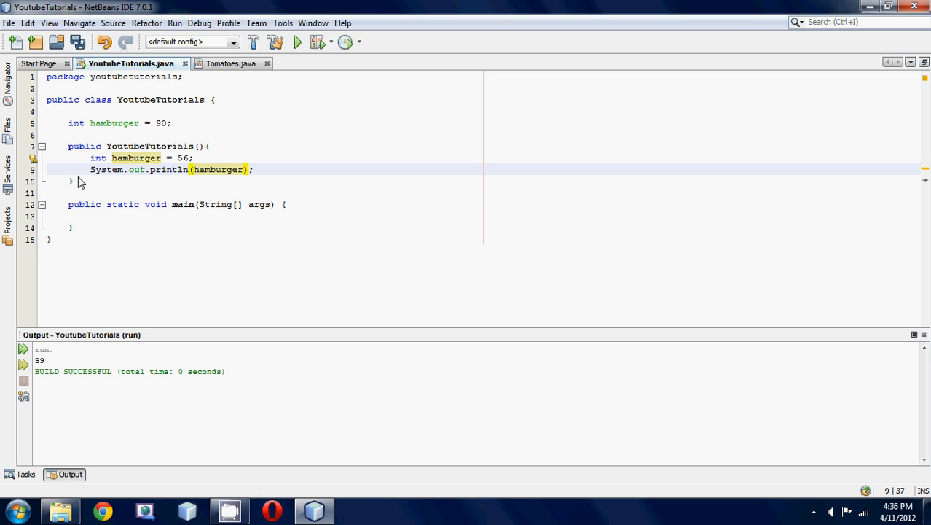
{"action": "left_click", "coordinate": [122, 216]}
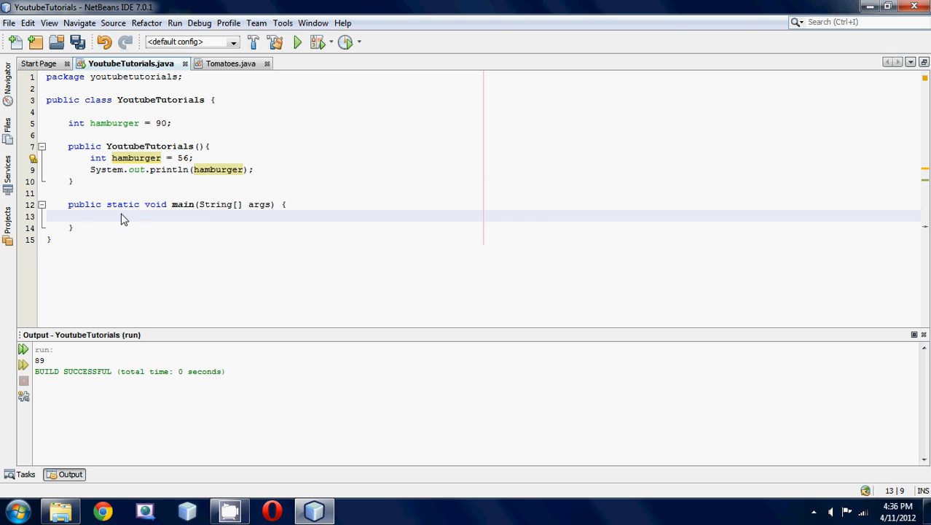
{"action": "type", "text": "Youtu"}
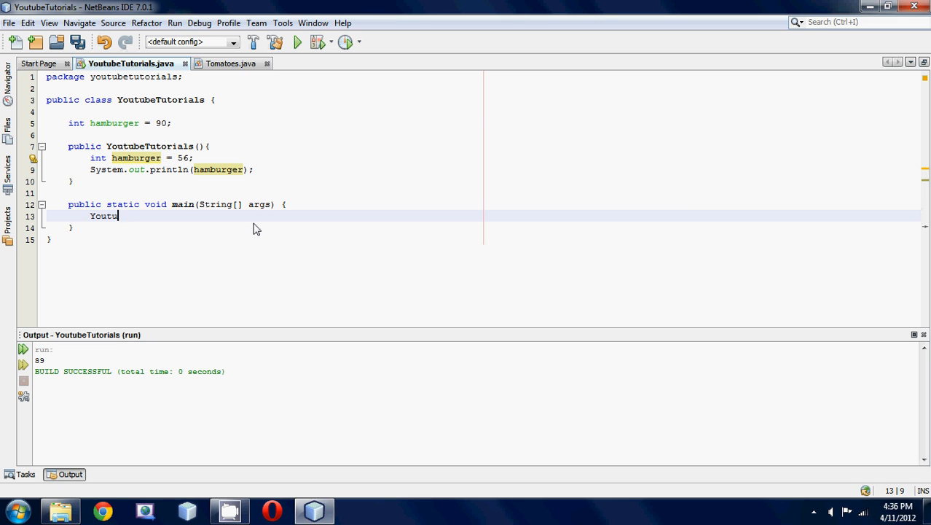
{"action": "type", "text": "beTutorials y"}
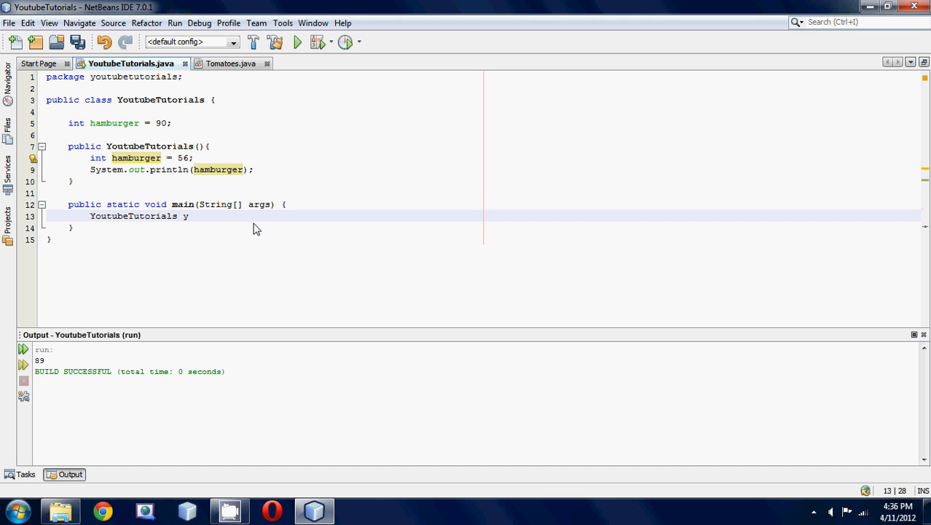
{"action": "type", "text": "= new You"}
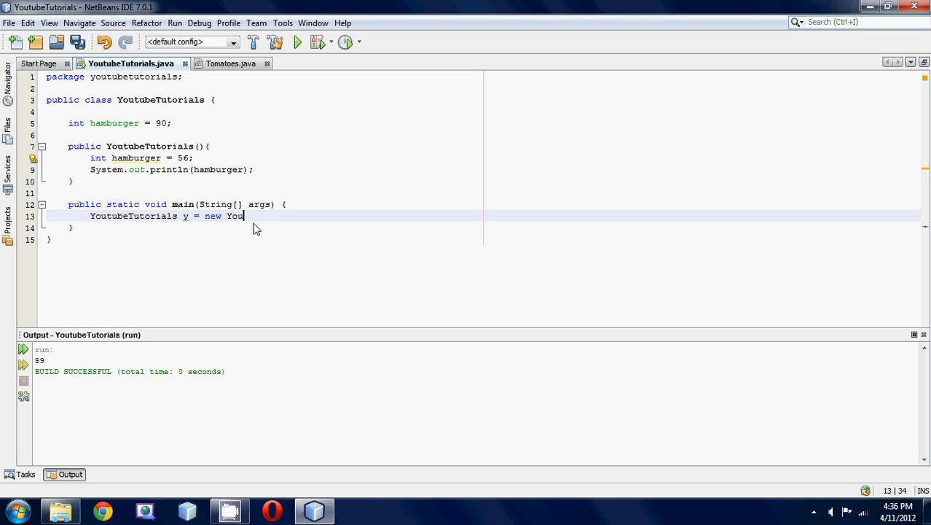
{"action": "type", "text": "tubeTutorials"}
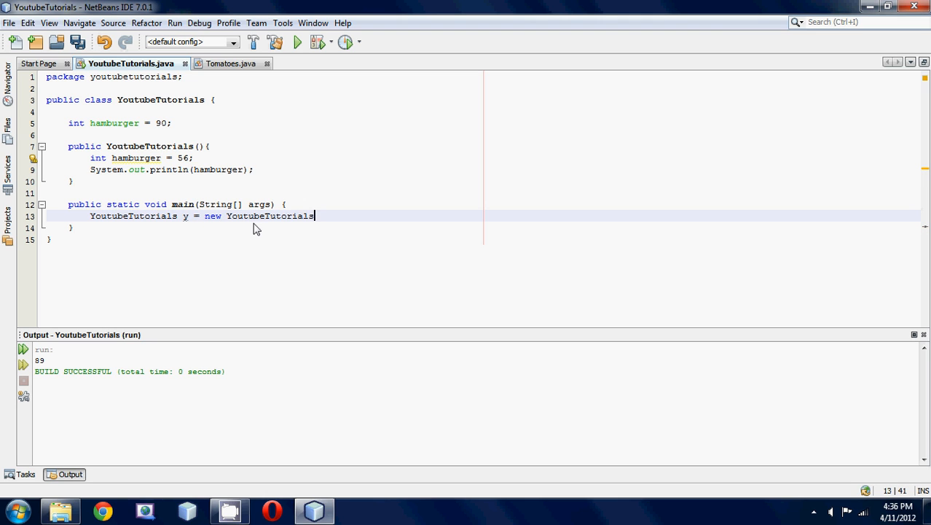
{"action": "type", "text": "();"}
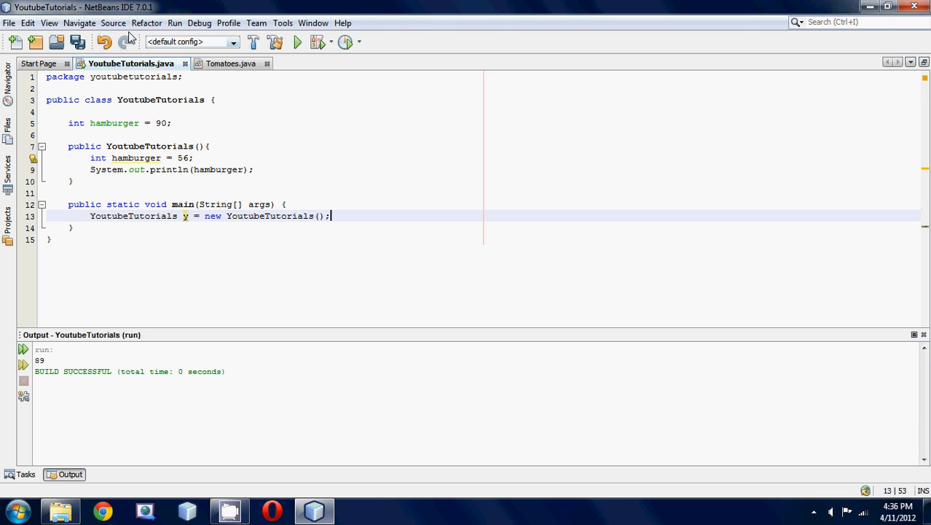
- Run the file (Shift+F6) so the output prints 56, the local value
{"action": "left_click", "coordinate": [175, 24]}
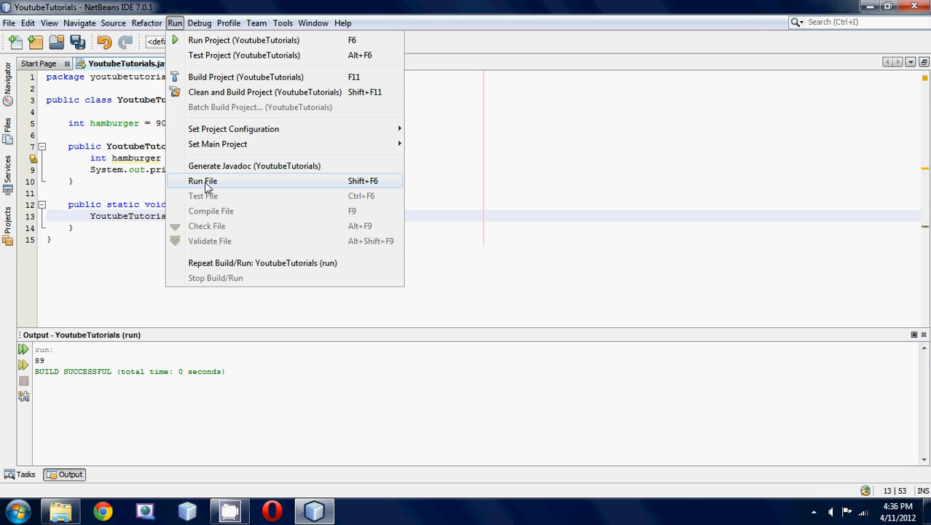
{"action": "left_click", "coordinate": [203, 181]}
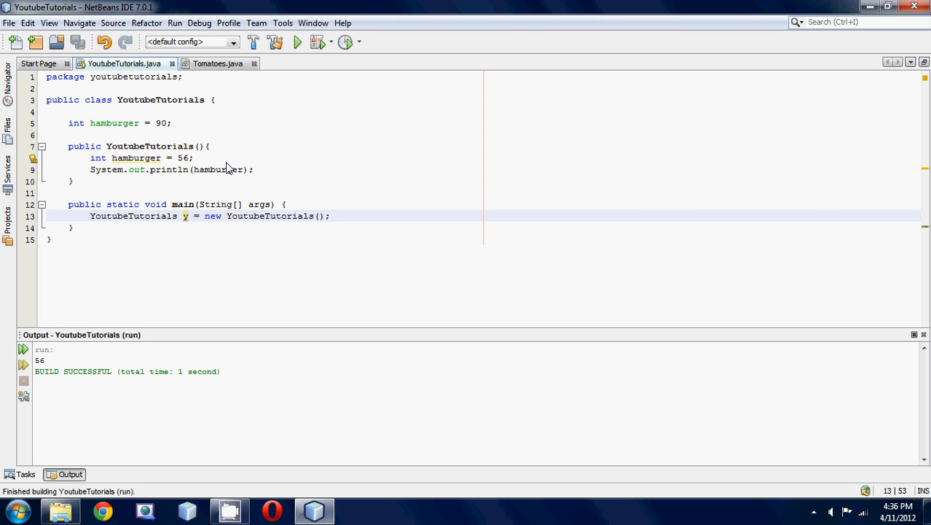
{"action": "mouse_move", "coordinate": [210, 180]}
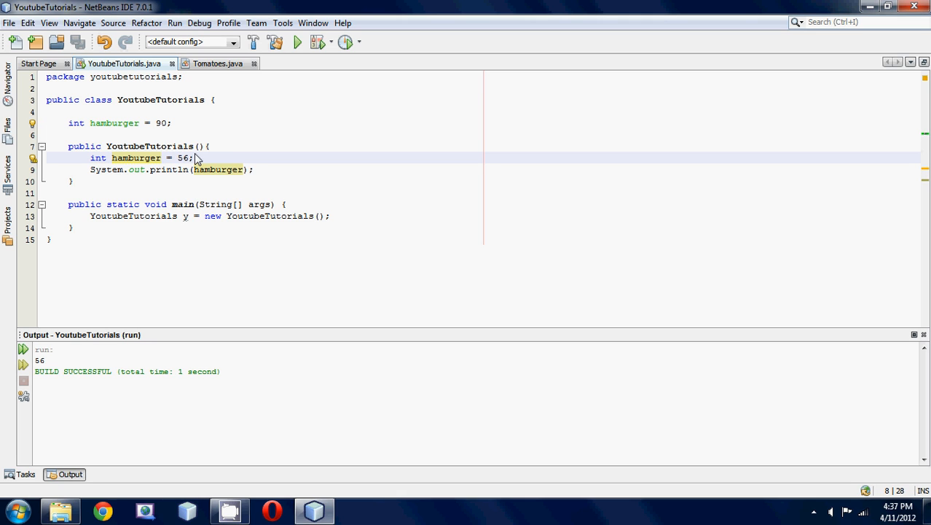
{"action": "mouse_move", "coordinate": [120, 125]}
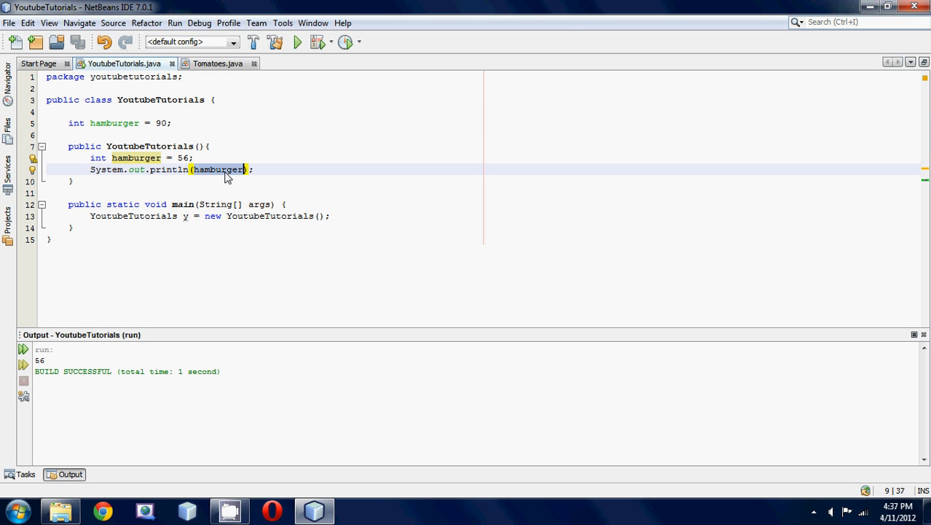
- Change the println to this.hamburger and rerun so the output shows 90
{"action": "type", "text": "this"}
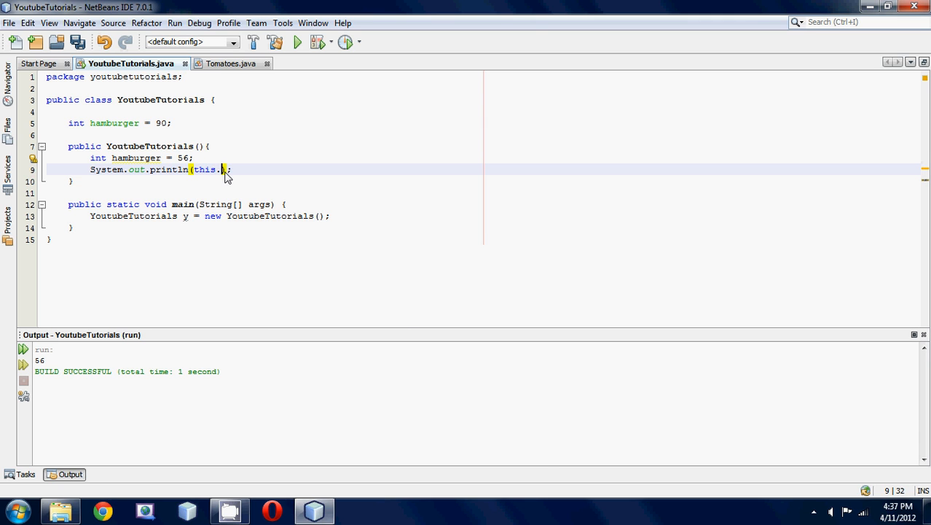
{"action": "type", "text": "."}
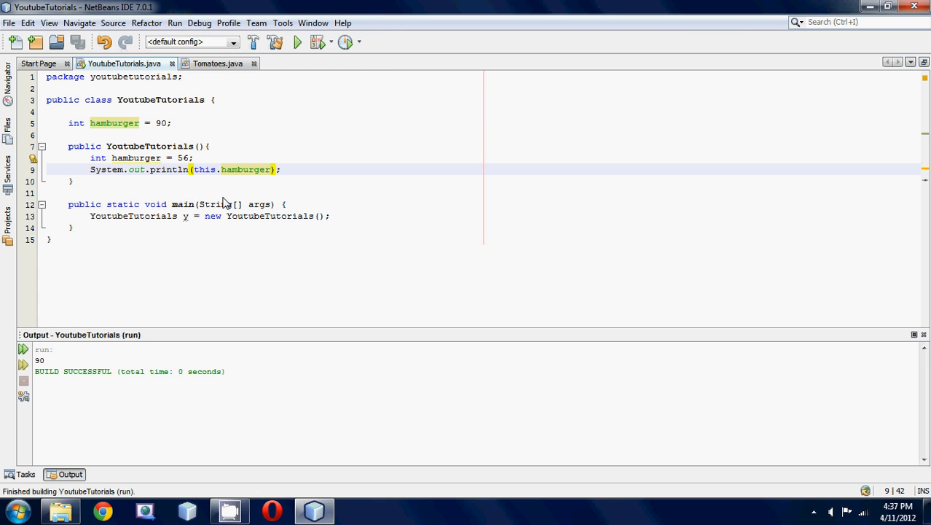
{"action": "left_click", "coordinate": [271, 169]}
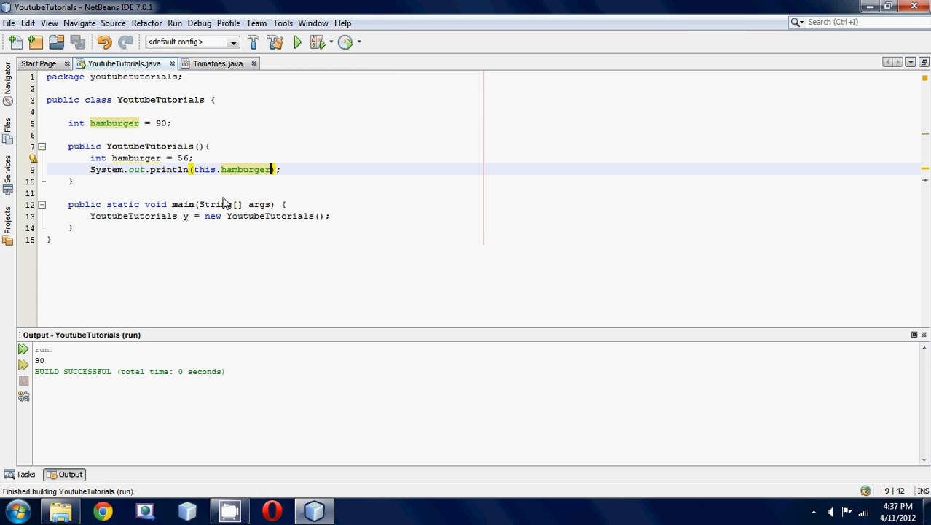